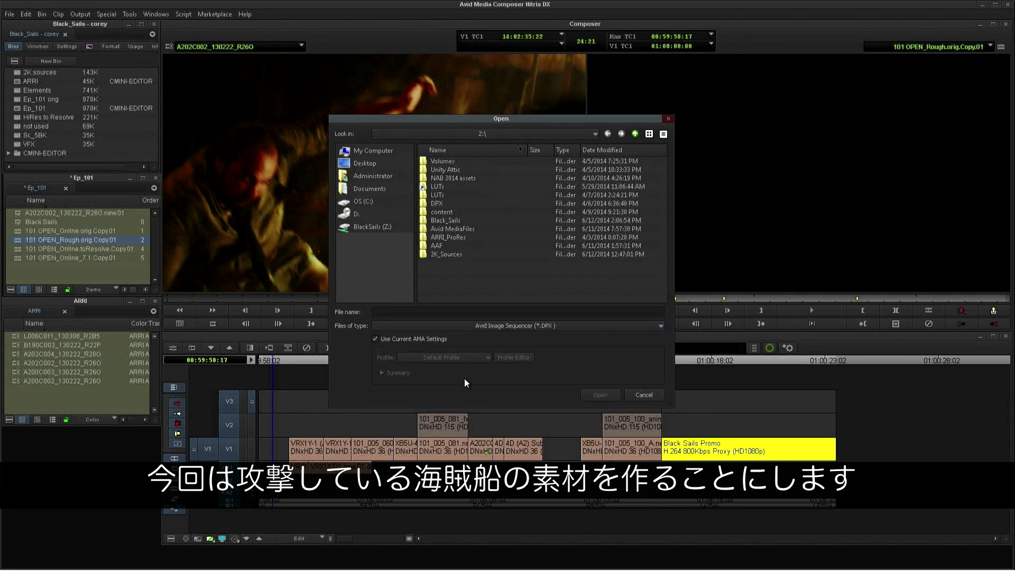
pyautogui.moveTo(423, 206)
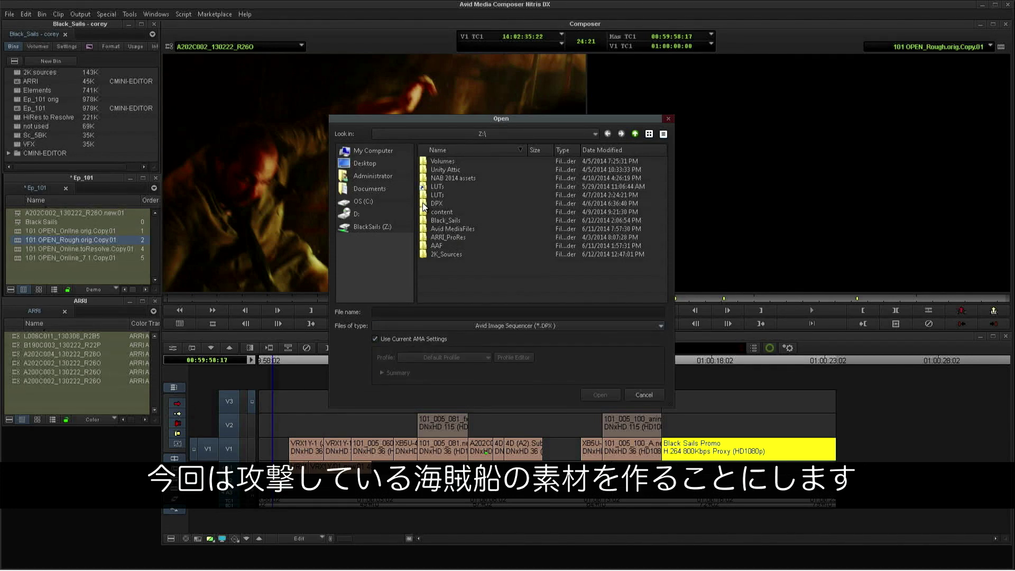
# Apply the ARRI ALEXA LogC to REC709 transformation to 101_sky_a_rev01_.dpx in Source Settings
pyautogui.click(599, 395)
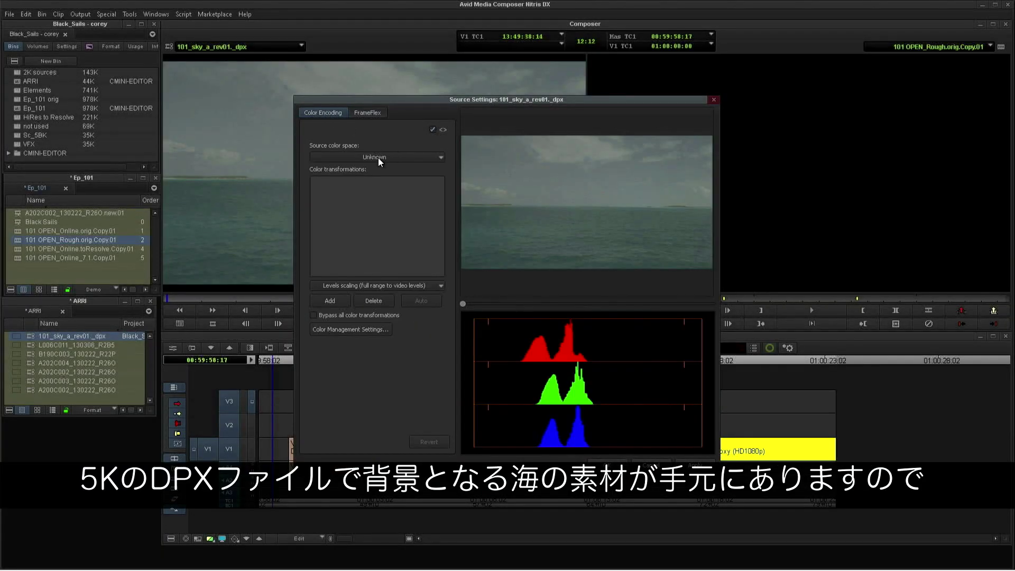
pyautogui.click(377, 285)
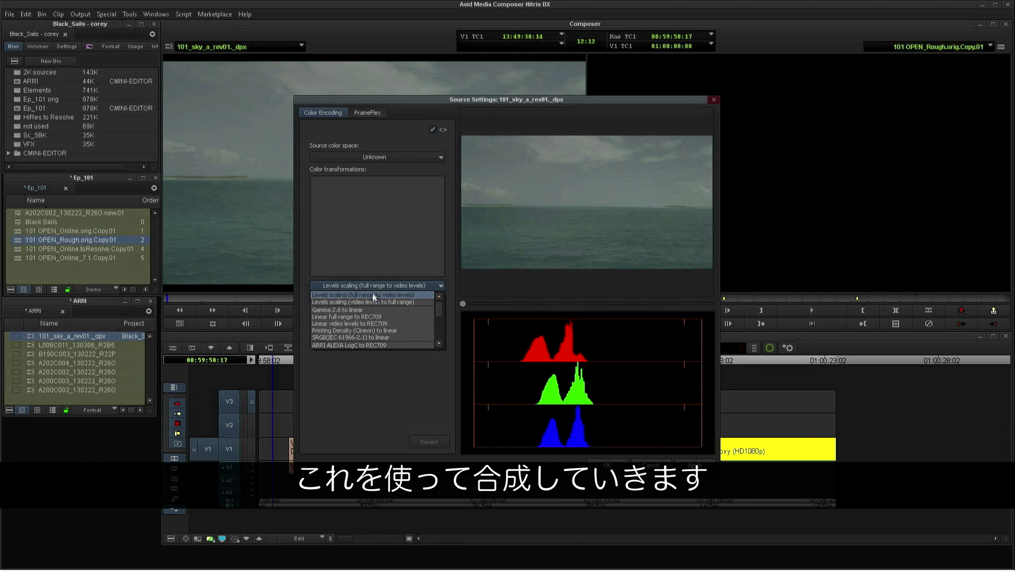
pyautogui.click(348, 344)
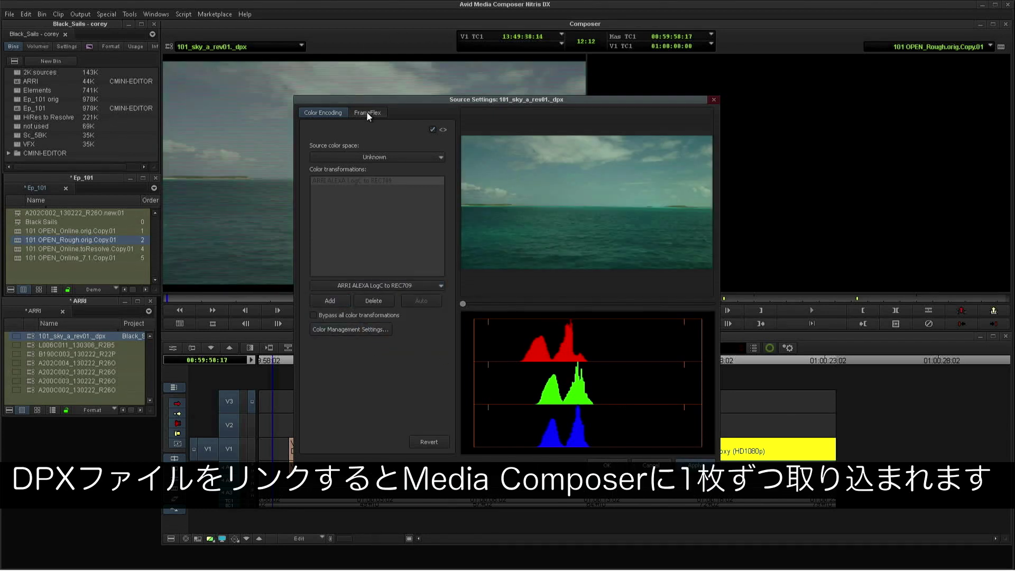
pyautogui.click(368, 112)
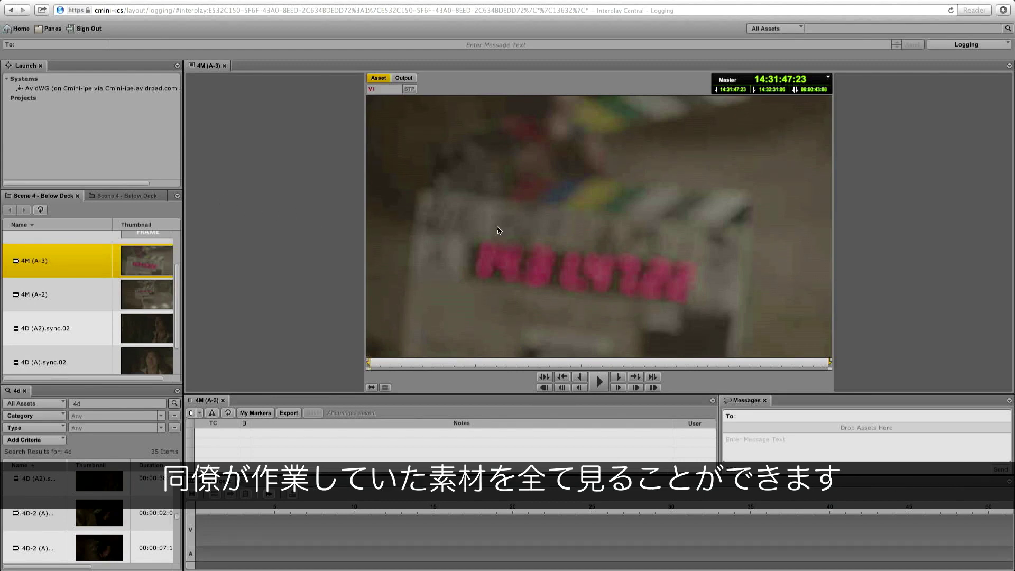
# Play 4M (A-3) and pause on the actor's close-up, briefly checking the Panes menu
pyautogui.click(598, 377)
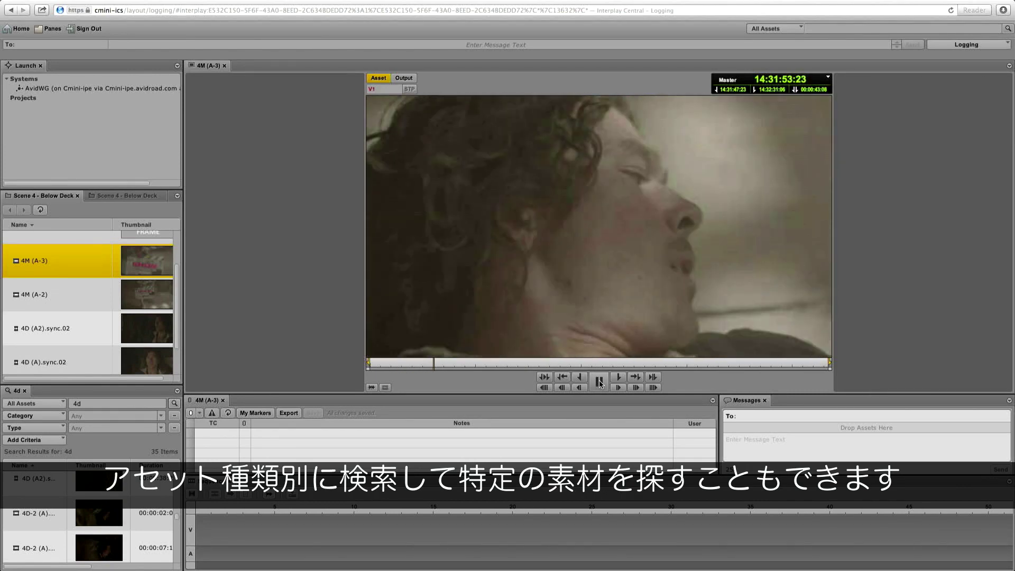
pyautogui.click(597, 381)
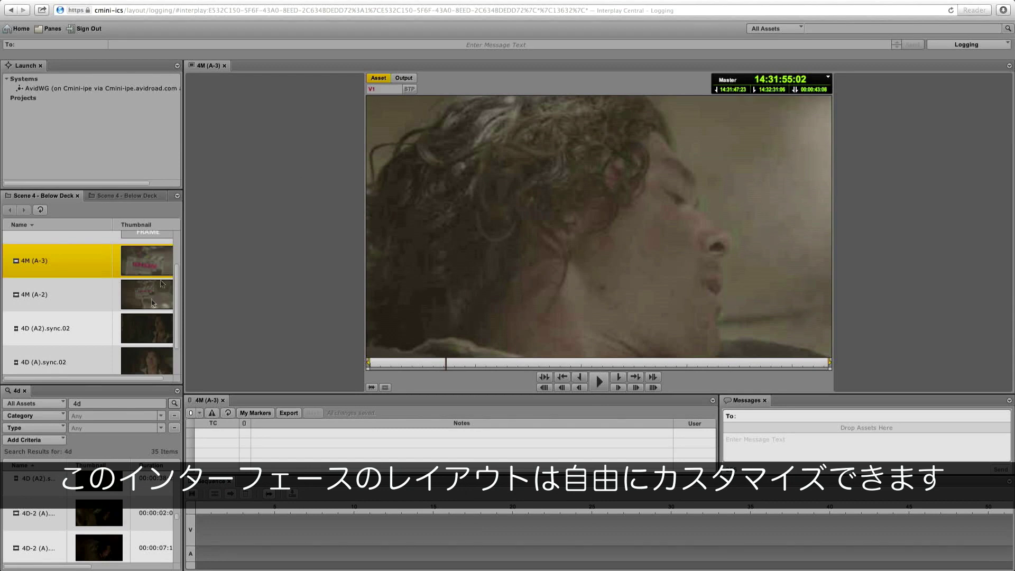
pyautogui.moveTo(110, 55)
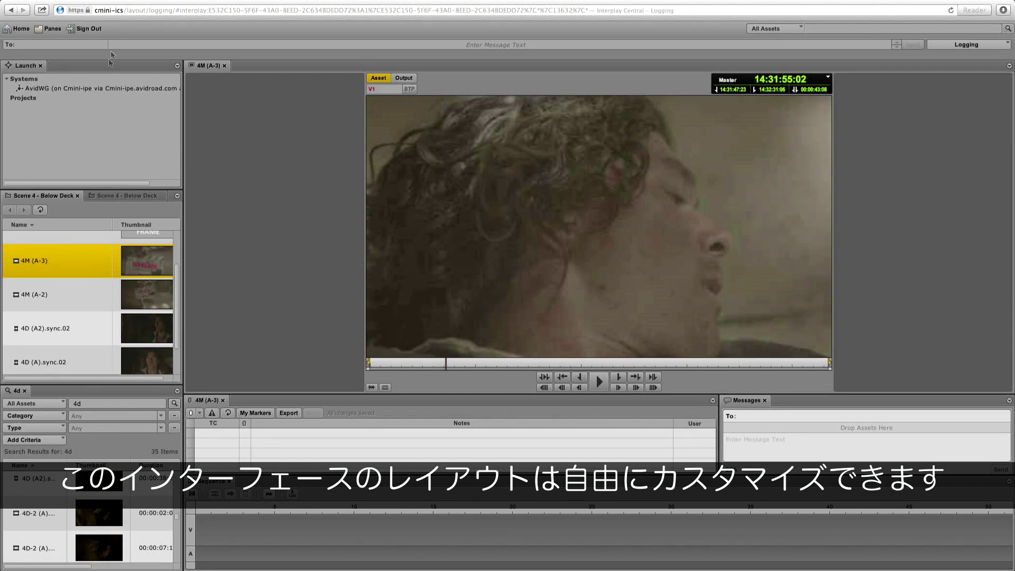
pyautogui.click(51, 28)
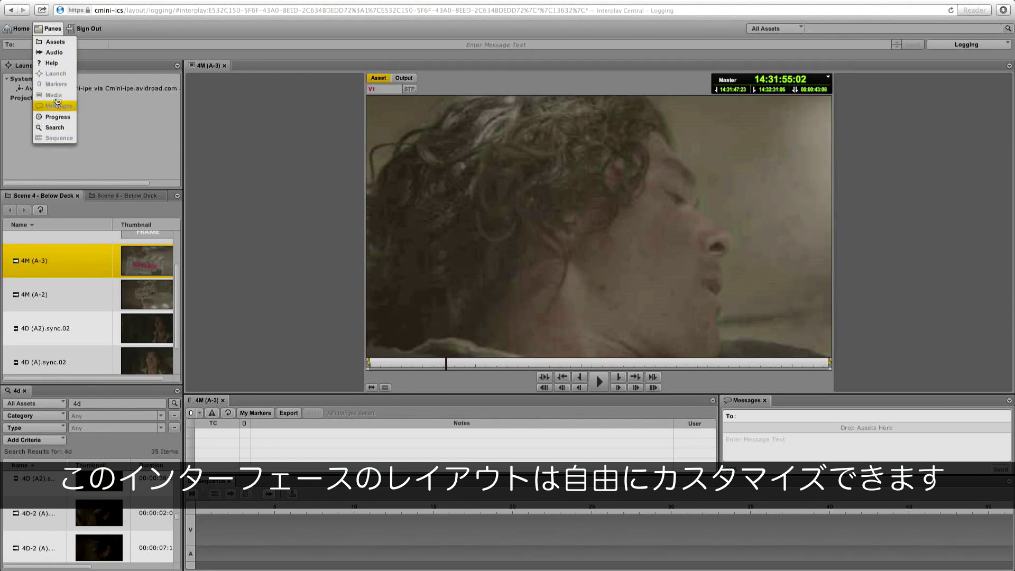
pyautogui.moveTo(54, 53)
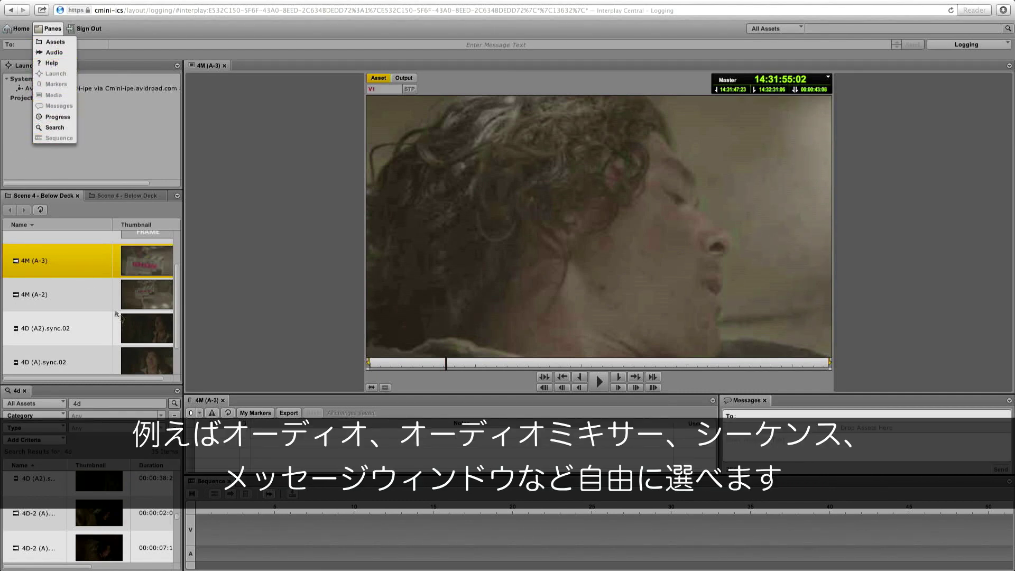
pyautogui.click(54, 73)
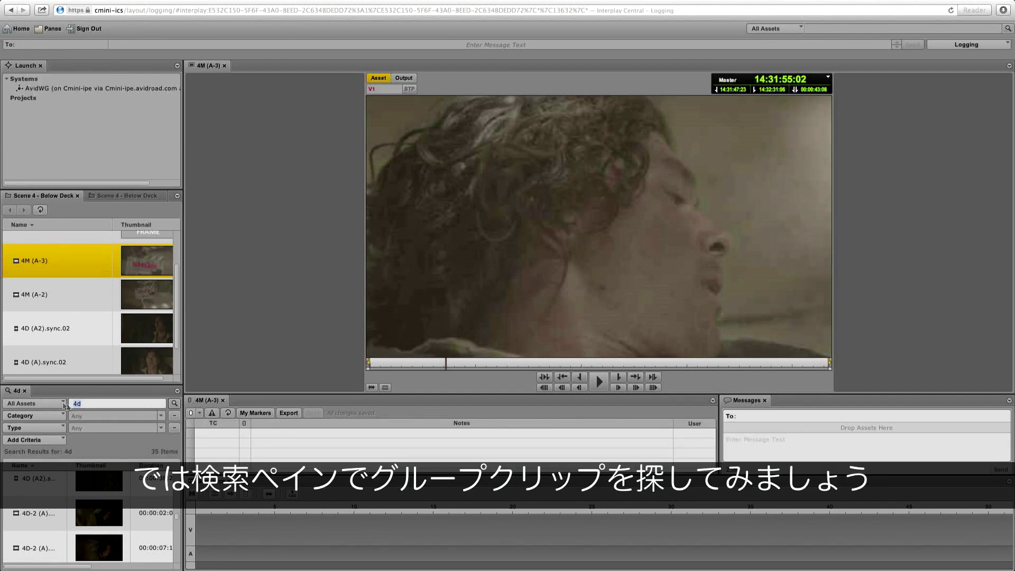
# Search for '5bk' limited to Group clips, listing two results
pyautogui.write('5bk')
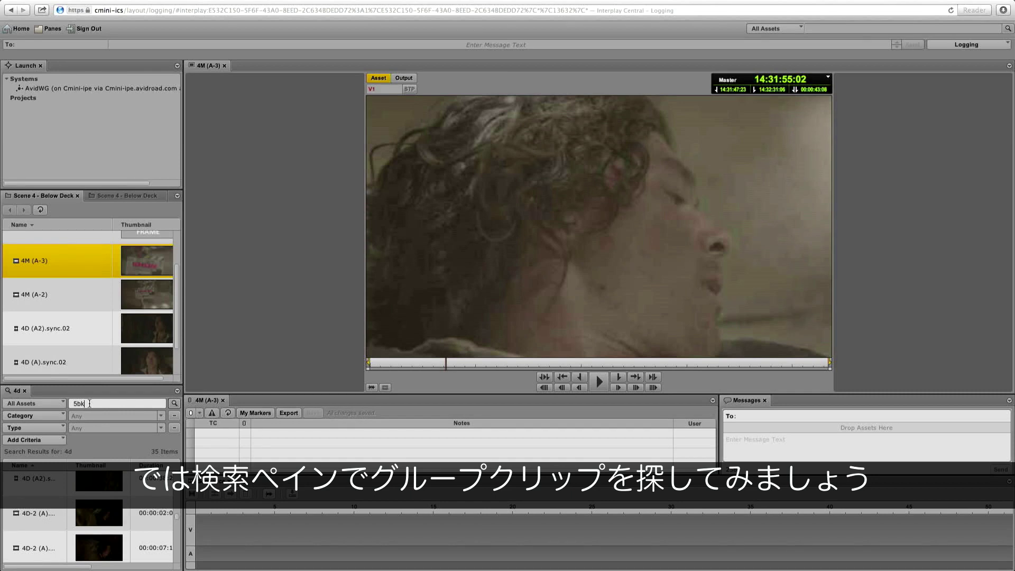
pyautogui.click(116, 427)
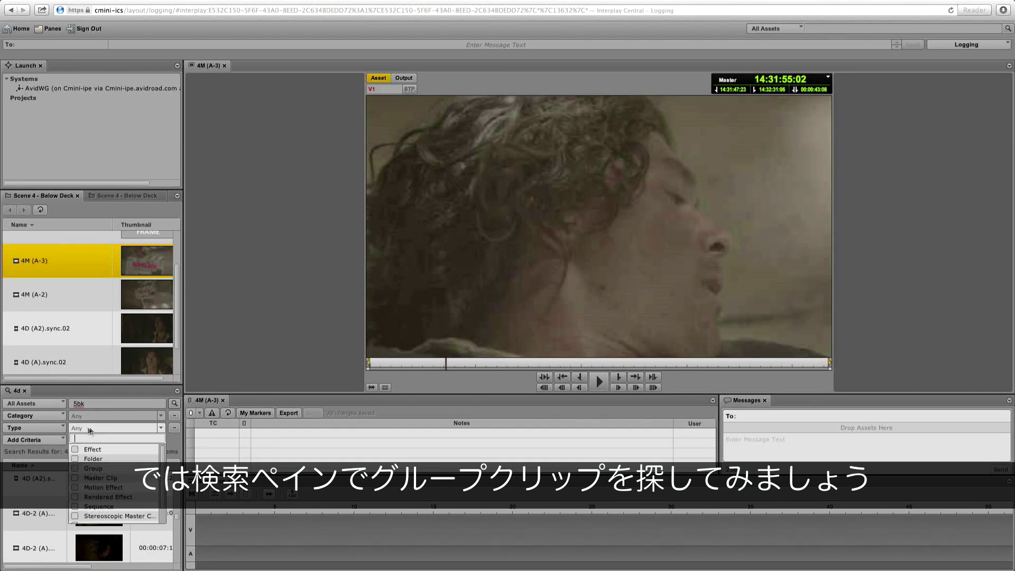
pyautogui.click(74, 478)
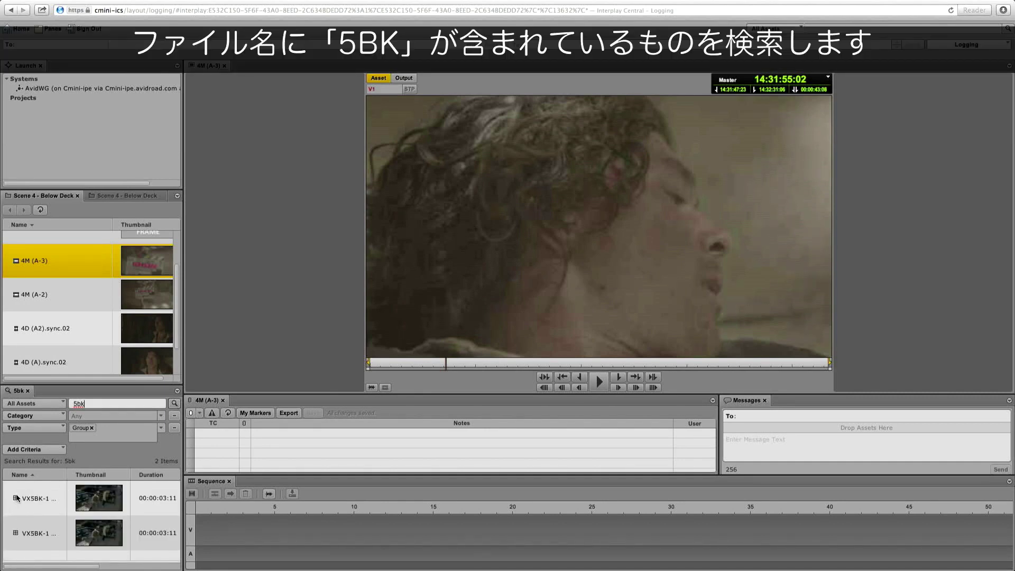
# Load the first VX5BK-1 group clip and show it in multicam view
pyautogui.doubleClick(39, 498)
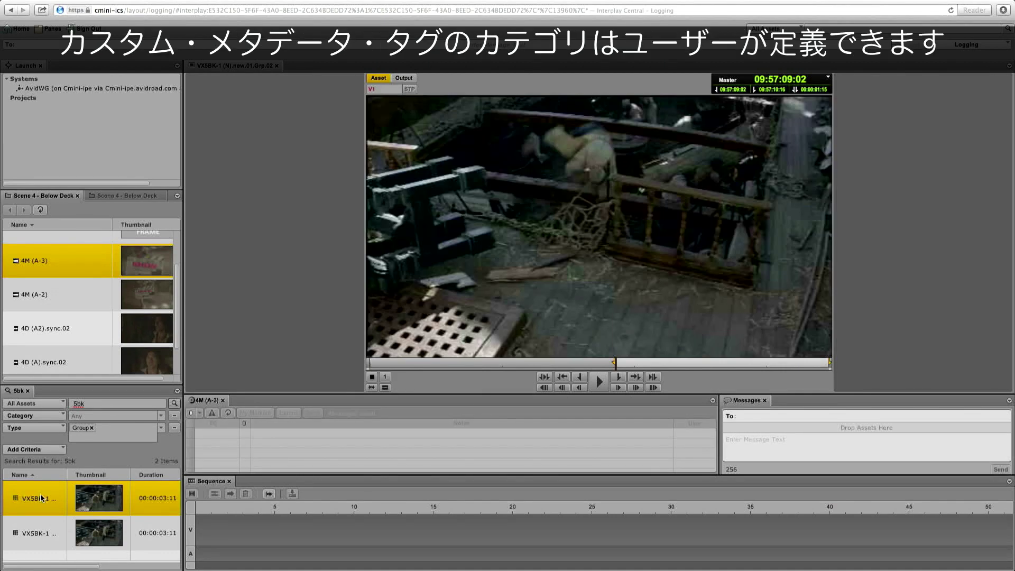
pyautogui.click(36, 498)
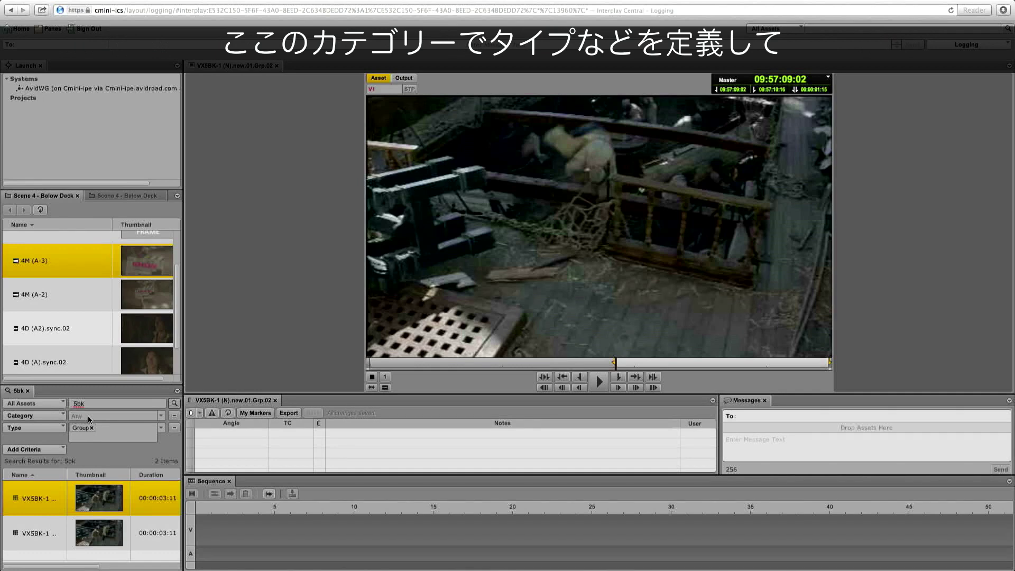
pyautogui.click(116, 414)
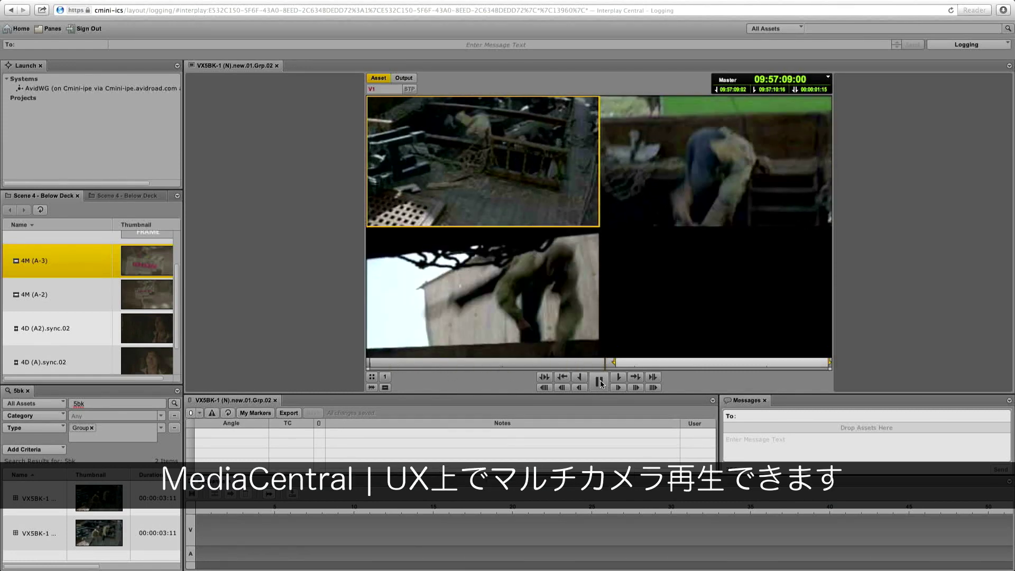
# Stop multicam playback and scrub to another point in the VX5BK-1 group clip
pyautogui.click(599, 382)
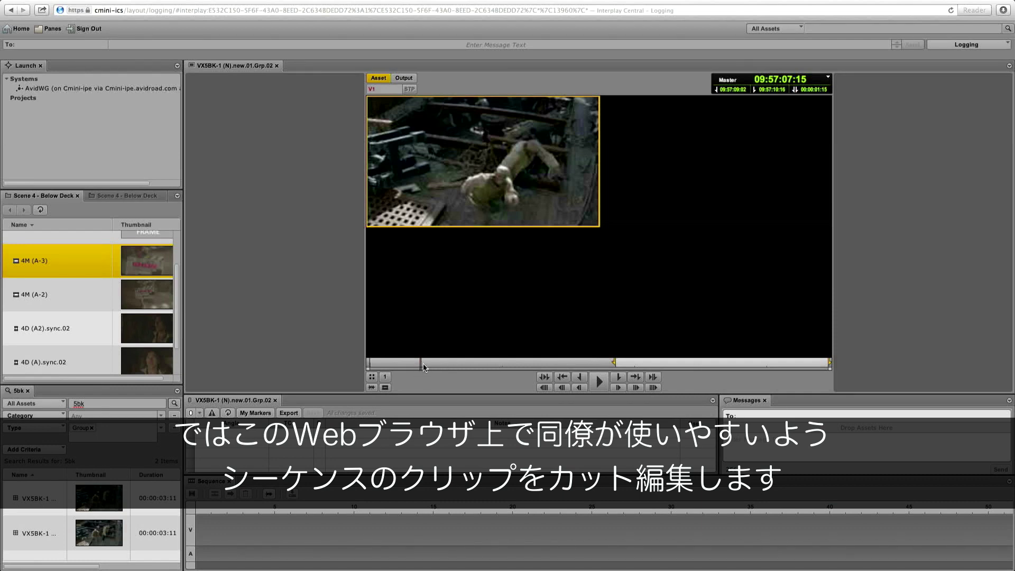
pyautogui.click(598, 382)
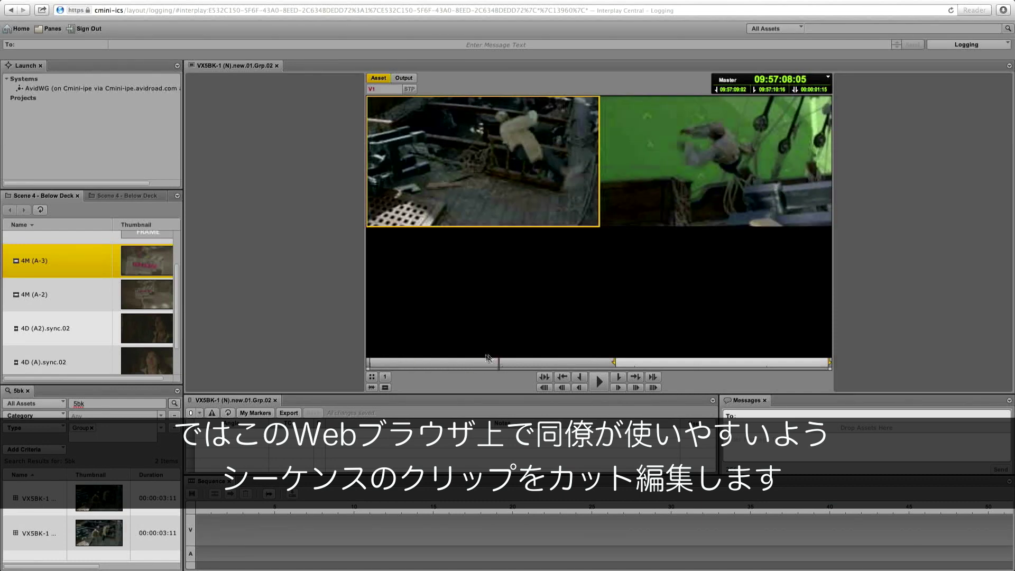
pyautogui.click(580, 378)
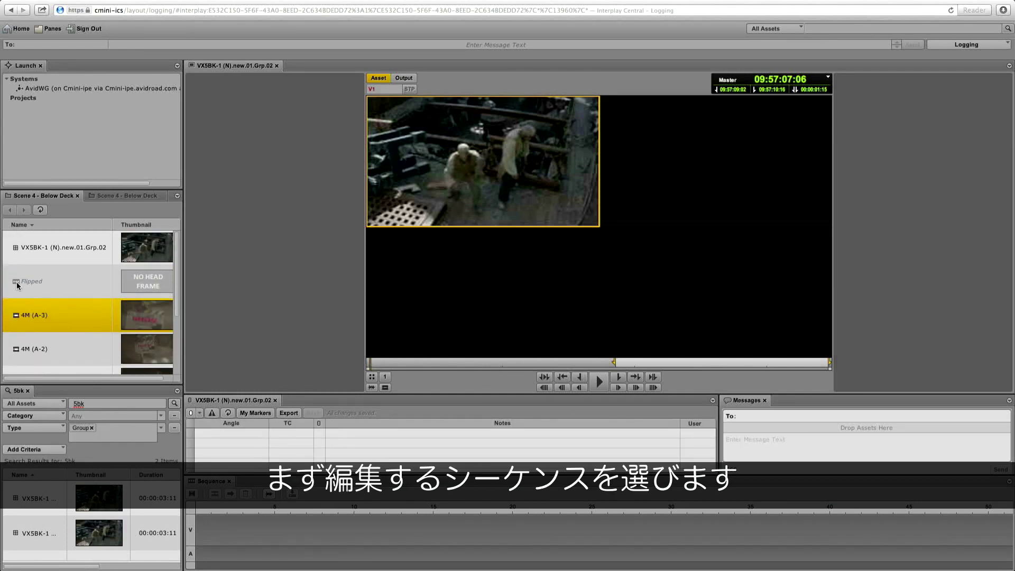
# Select the Flipped sequence and edit group clip angles into it, then play
pyautogui.click(29, 282)
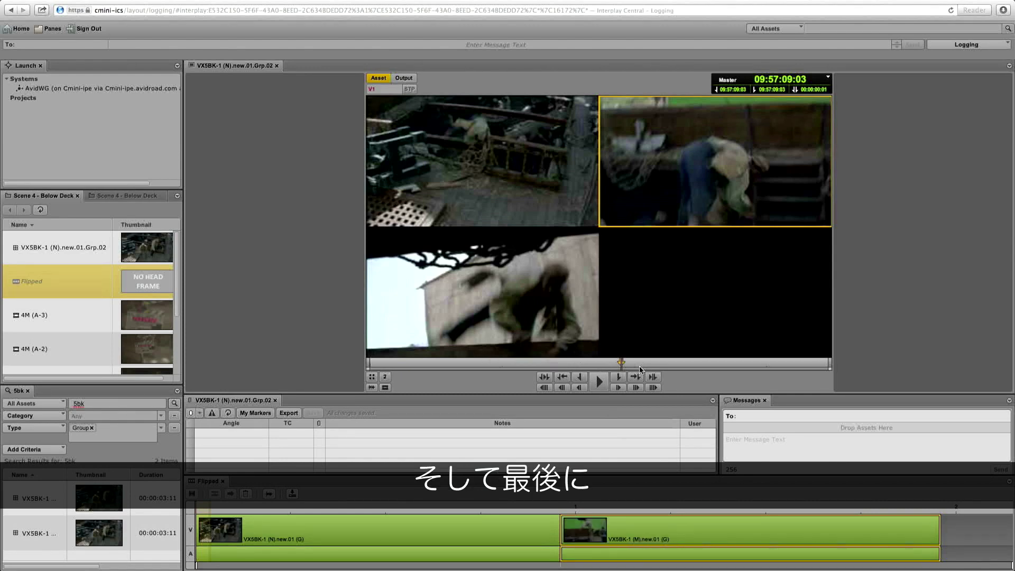
pyautogui.click(598, 382)
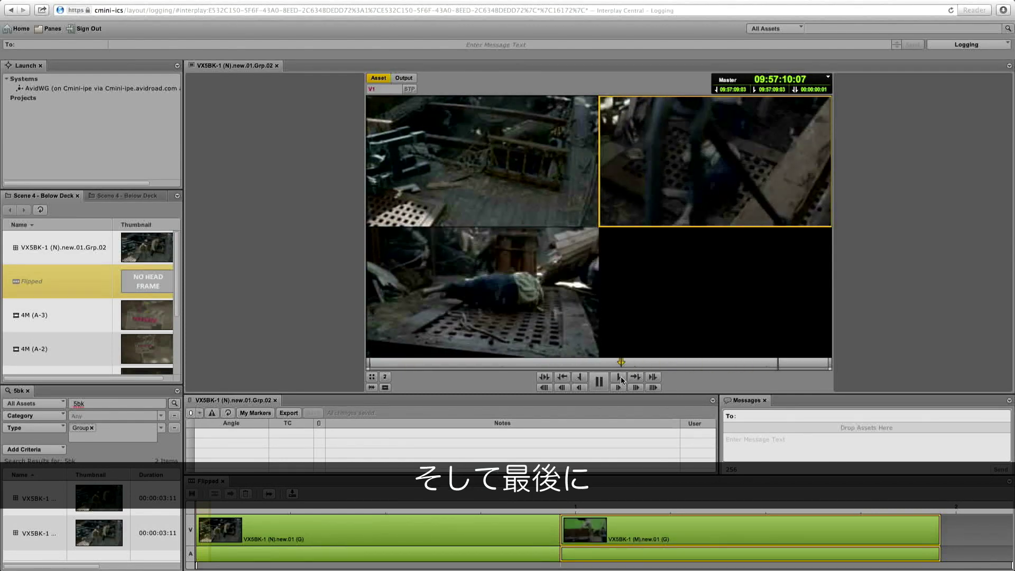
pyautogui.click(597, 381)
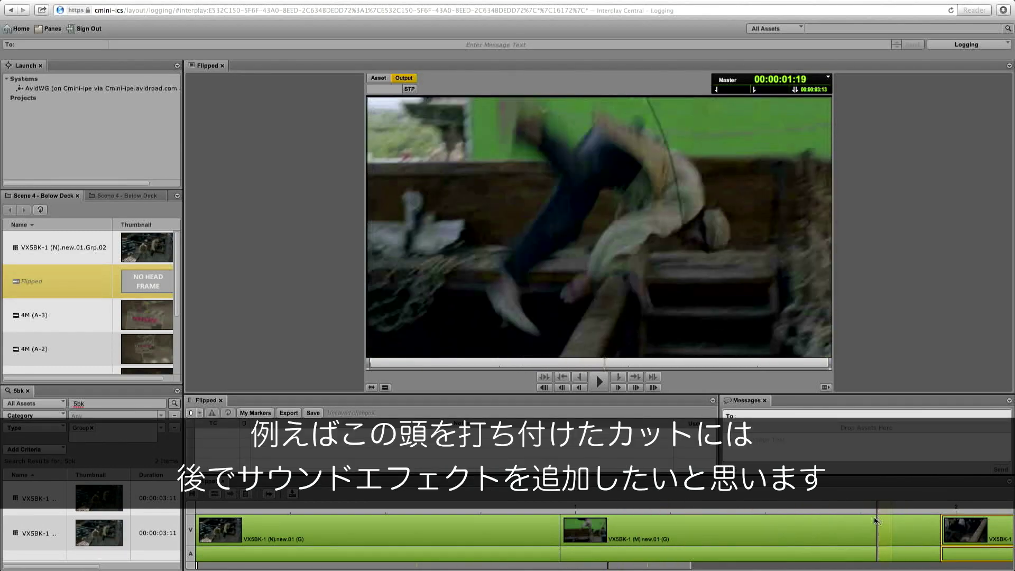
# Add a marker at 00:00:01:22 on the head-hit frame with a sound-effect note
pyautogui.click(598, 381)
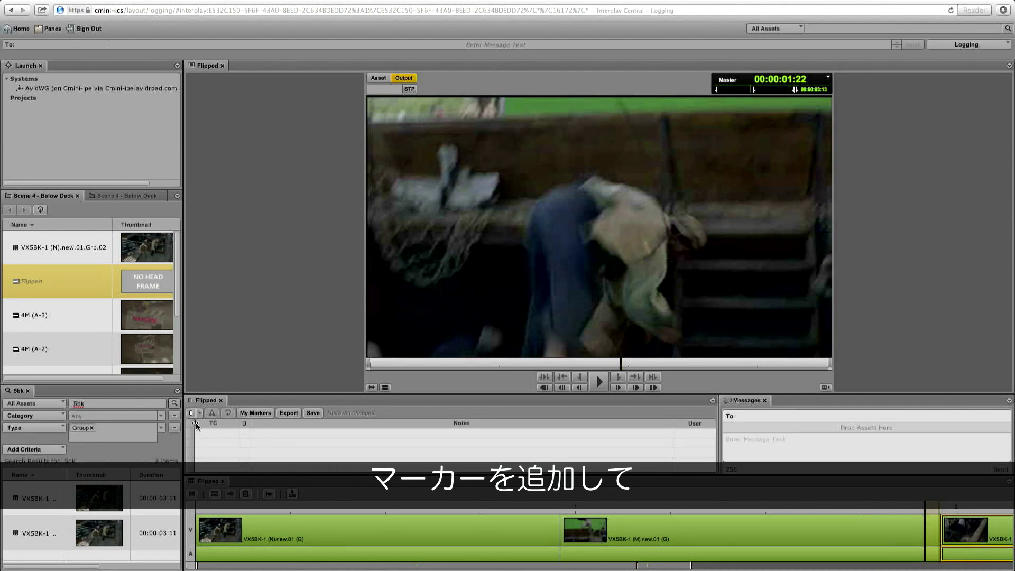
pyautogui.click(191, 412)
pyautogui.write('Add a sound effec')
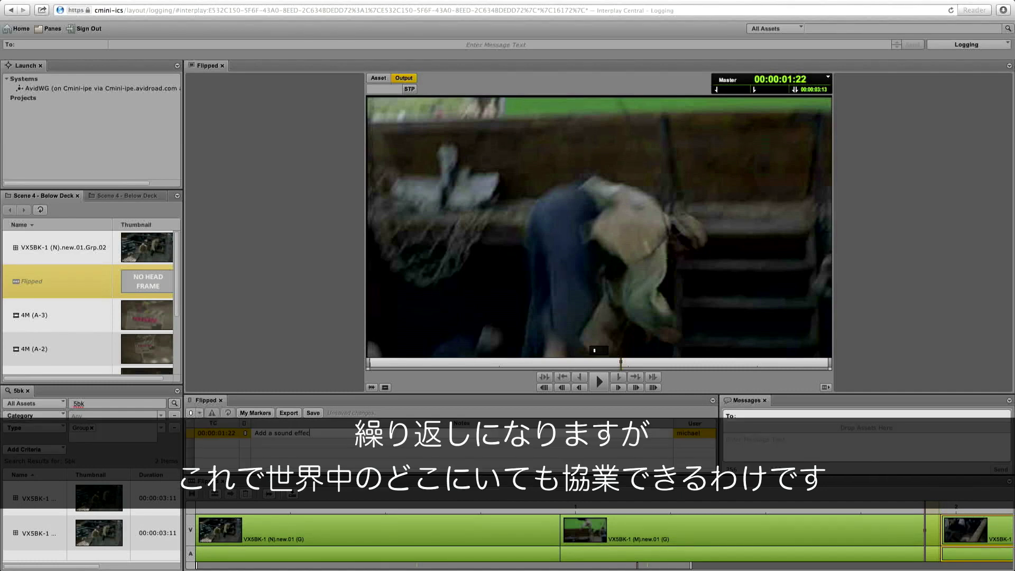
pyautogui.moveTo(326, 434)
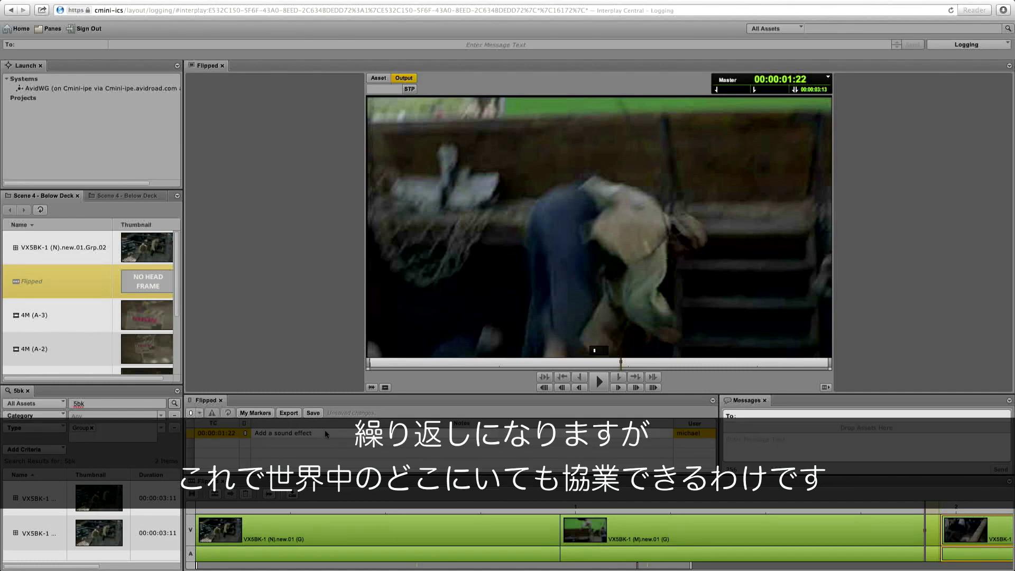
# Attach the marked Flipped sequence to a message addressed to corey and send it
pyautogui.click(312, 413)
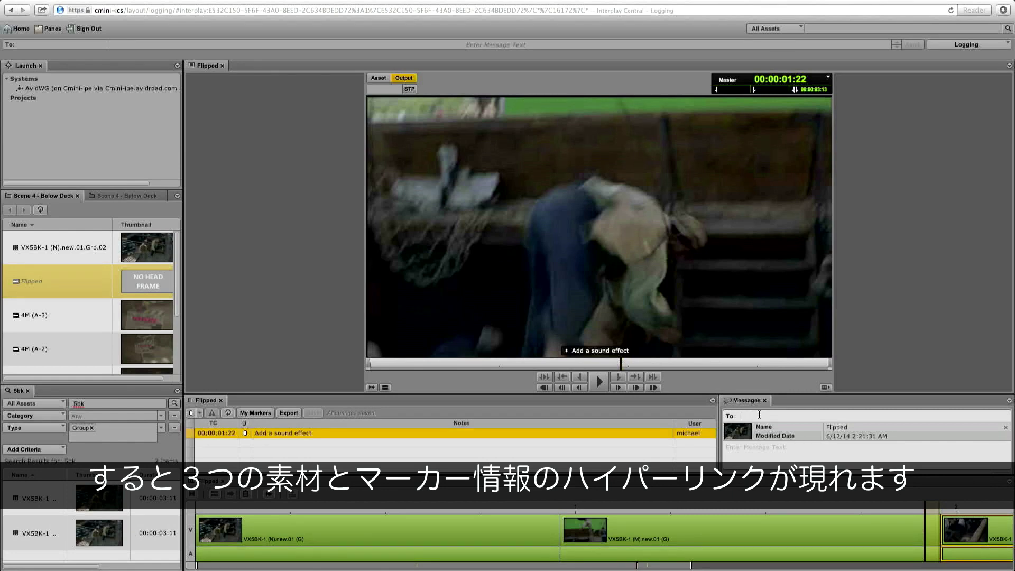
pyautogui.write('corey')
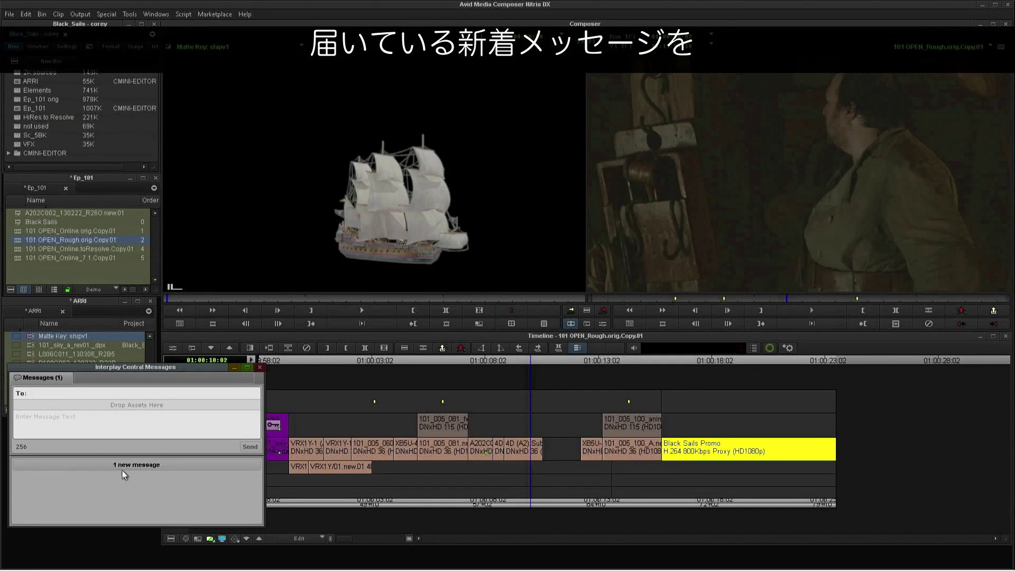
# Open the '1 new message' in the Interplay Central Messages window
pyautogui.click(136, 464)
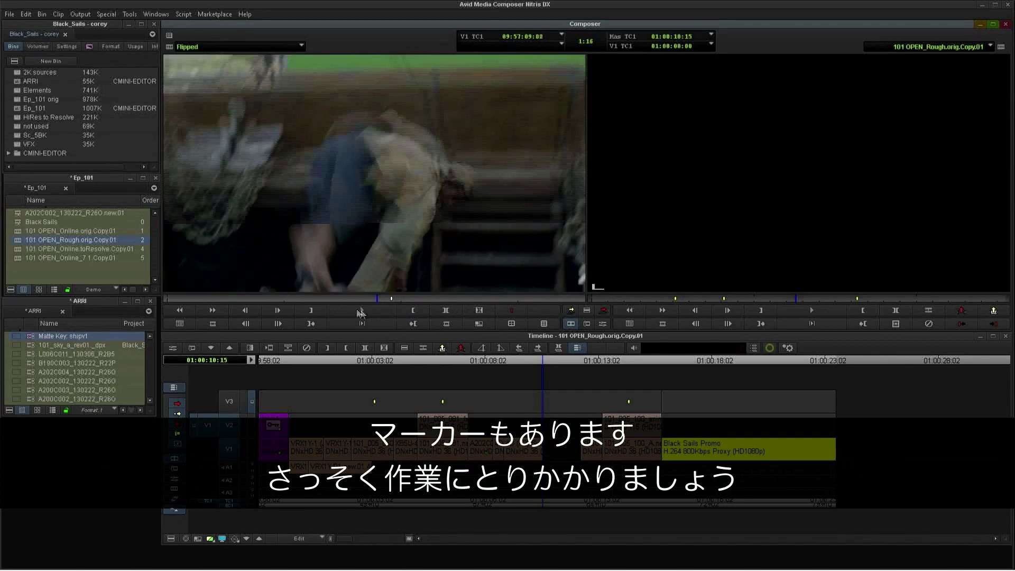
# Stop source playback and jump the sequence to the marker at 01:00:16:04
pyautogui.click(361, 310)
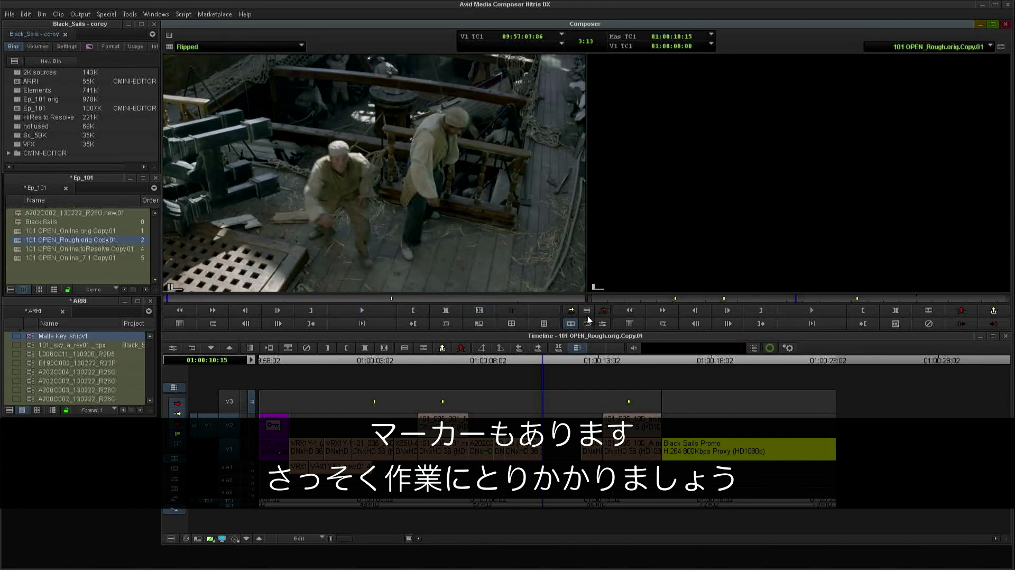
pyautogui.click(570, 311)
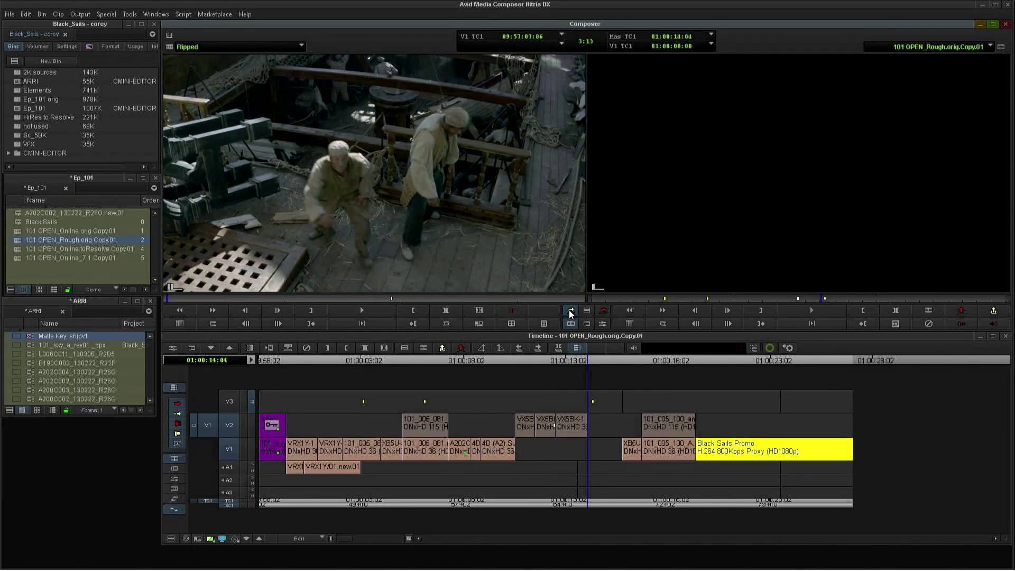
pyautogui.click(568, 309)
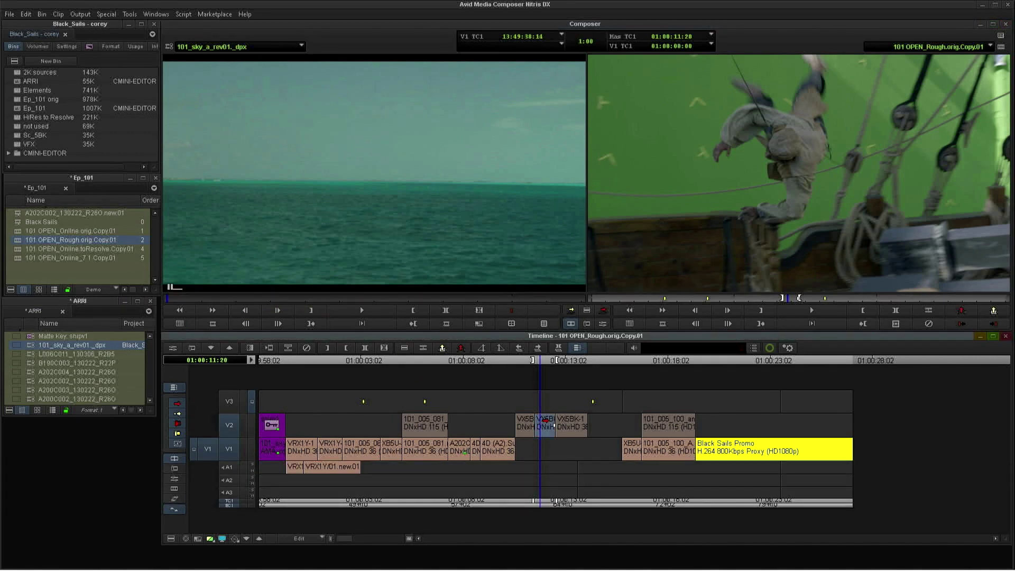
pyautogui.moveTo(228, 429)
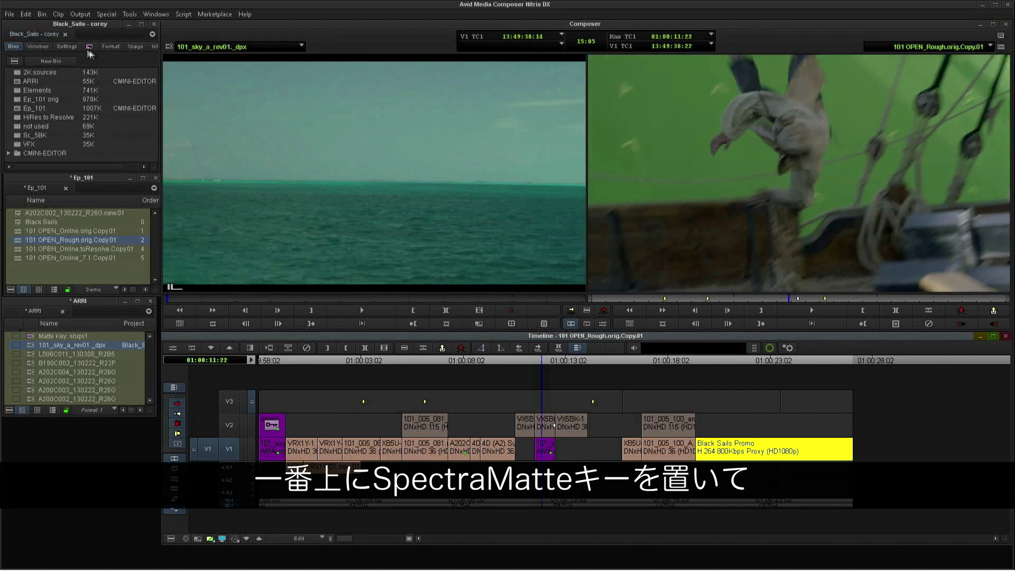
pyautogui.click(89, 46)
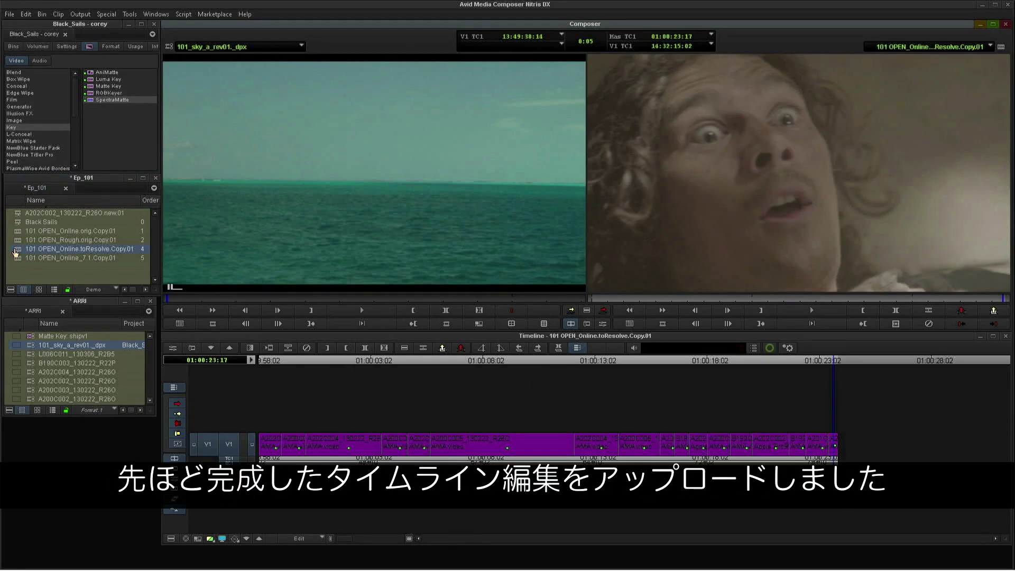
pyautogui.moveTo(314, 290)
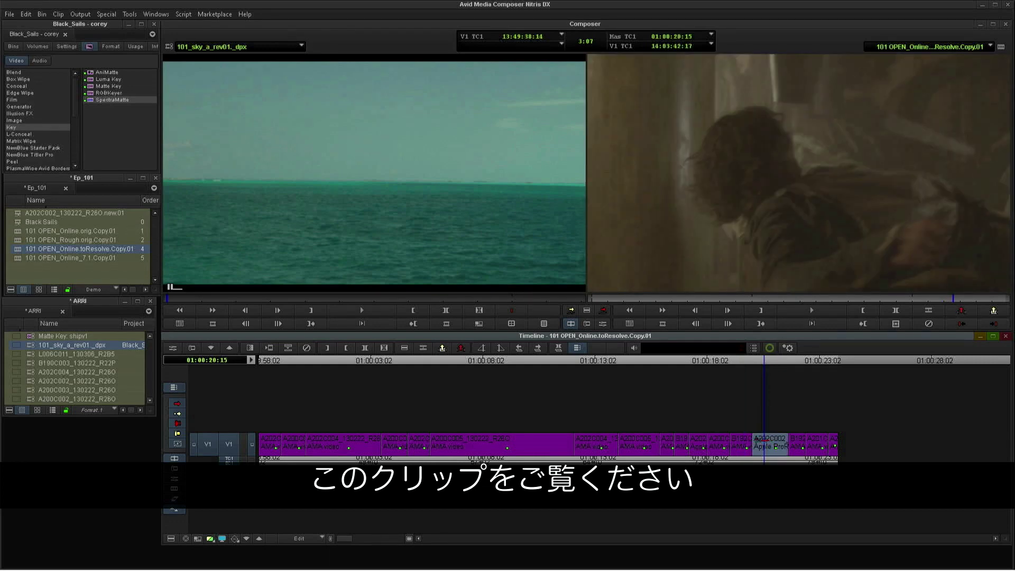
# Park at 01:00:20:15 and bring up the context menu for the toResolve sequence
pyautogui.click(602, 324)
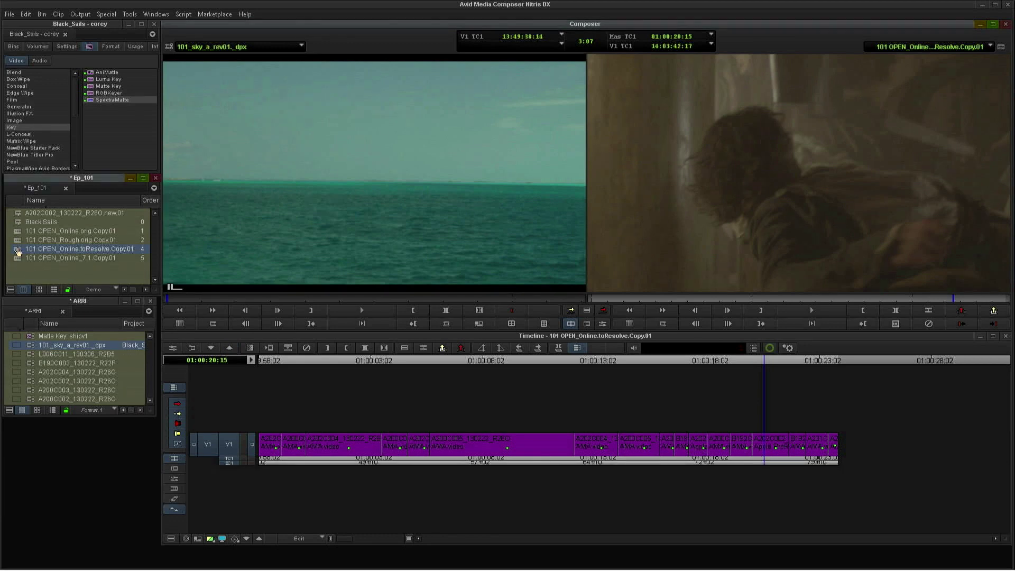
pyautogui.click(10, 14)
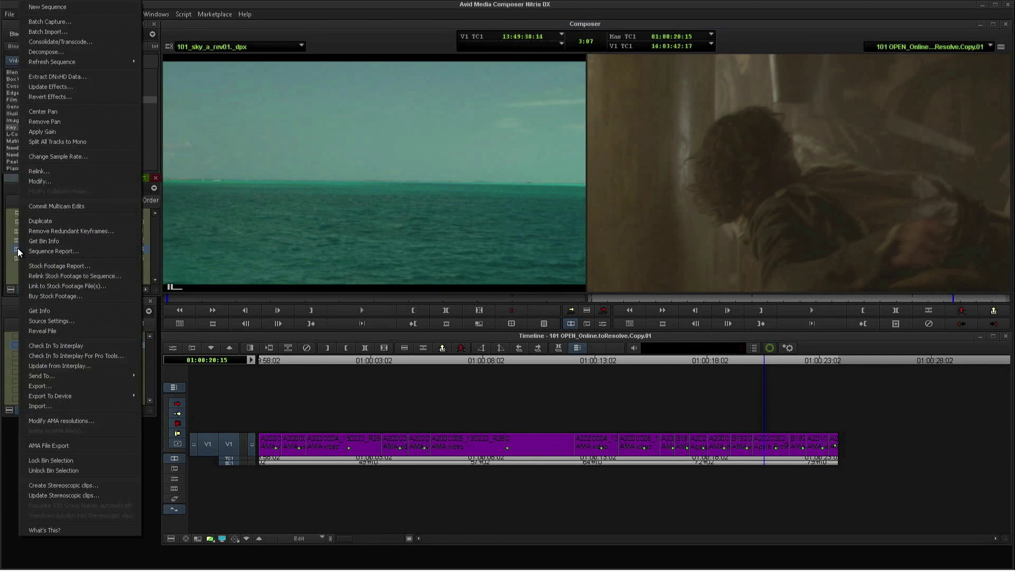
pyautogui.moveTo(59, 191)
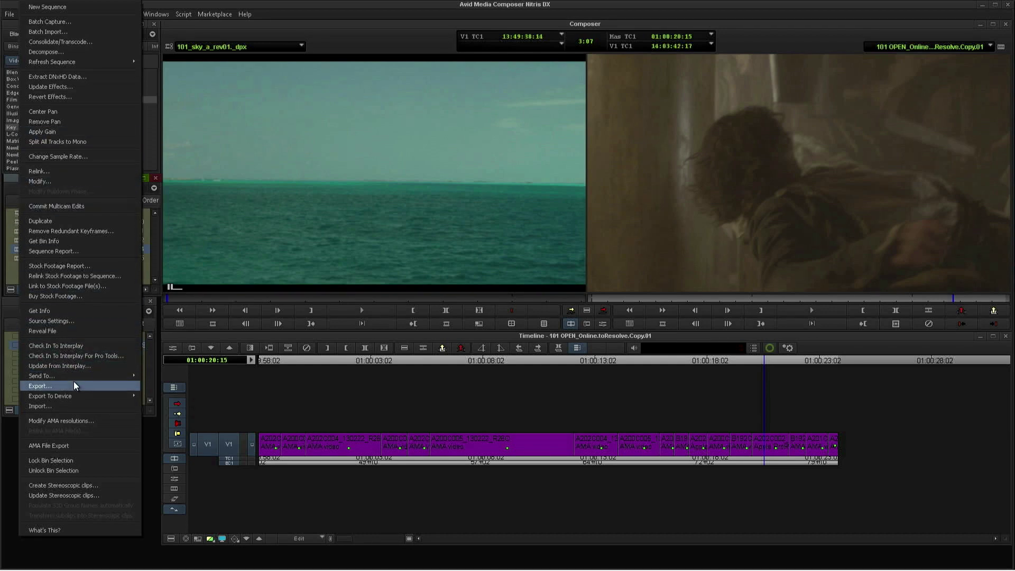
# Export the sequence with AAF settings using Link to (Don't Export) Media
pyautogui.click(40, 386)
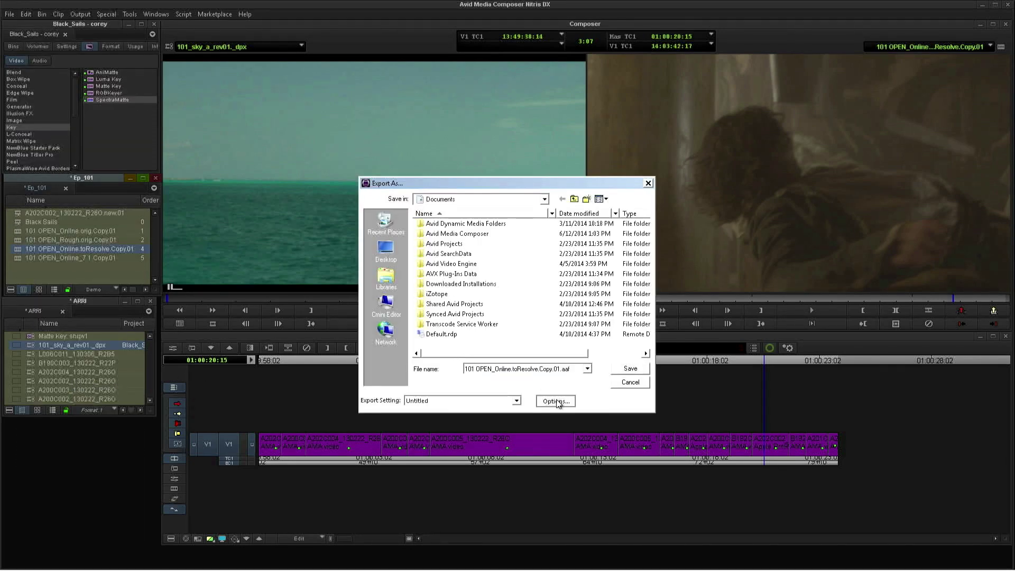
pyautogui.click(555, 401)
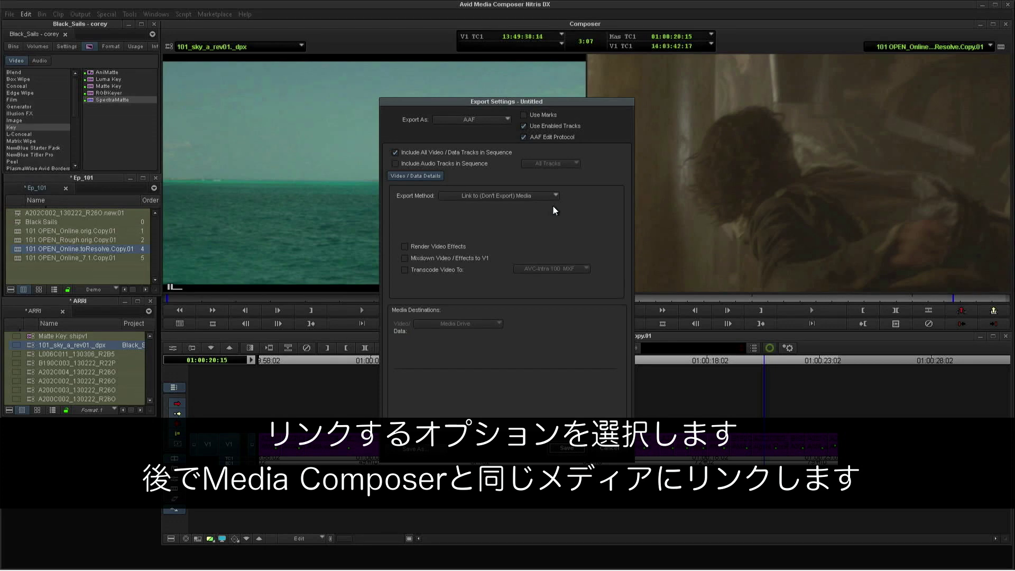
pyautogui.moveTo(570, 451)
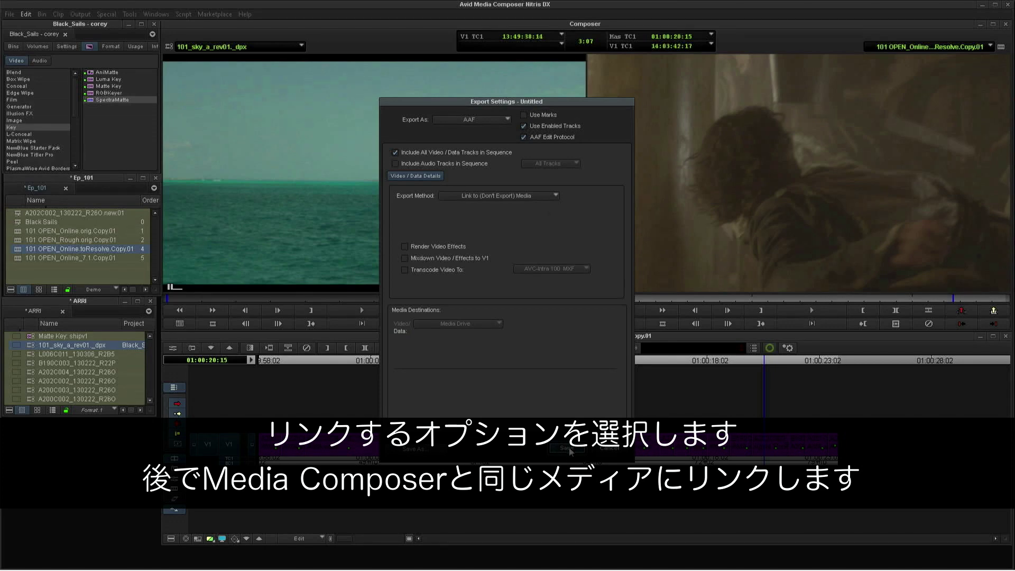
pyautogui.click(570, 448)
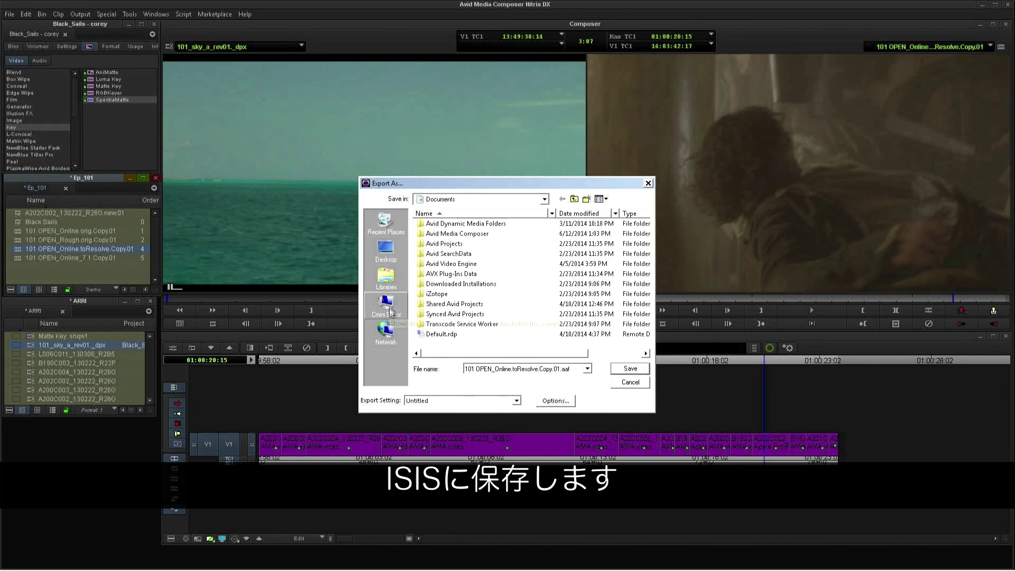
# Save the AAF into the AAF folder on BlackSails (Z:)
pyautogui.click(384, 304)
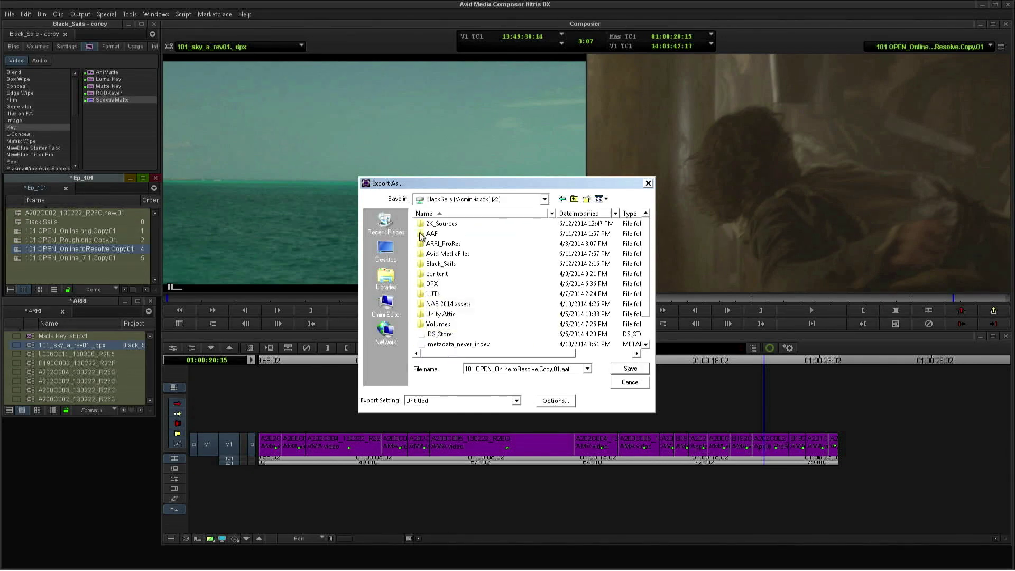
pyautogui.click(628, 368)
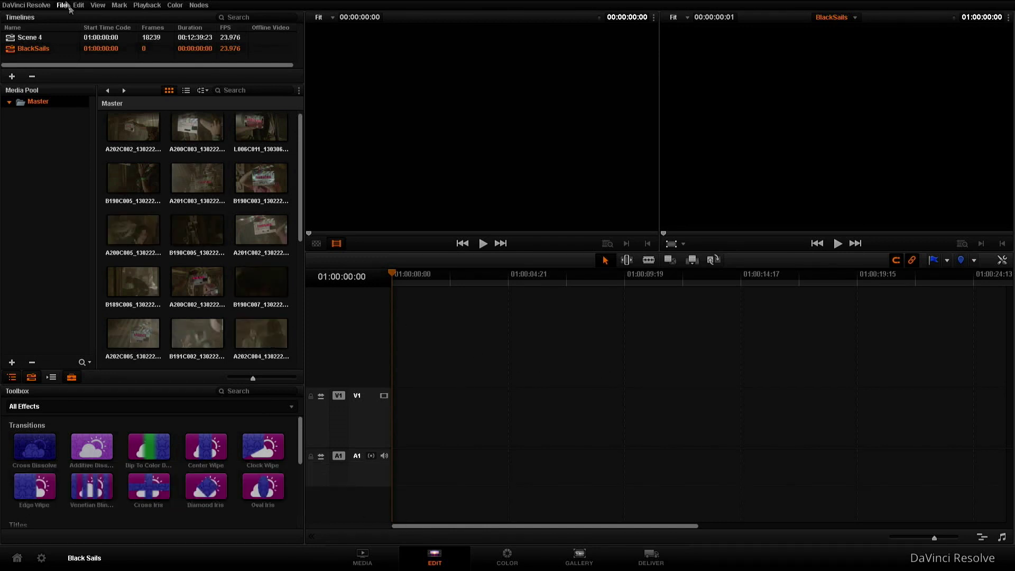
# Begin an AAF import and browse to the AAF folder on the BlackSails shared drive
pyautogui.click(61, 5)
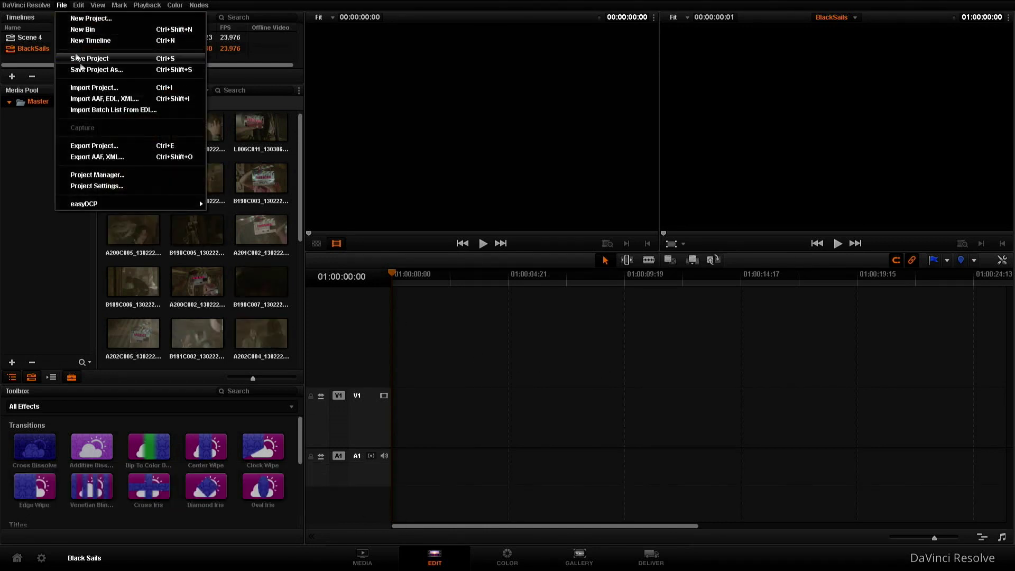
pyautogui.click(104, 99)
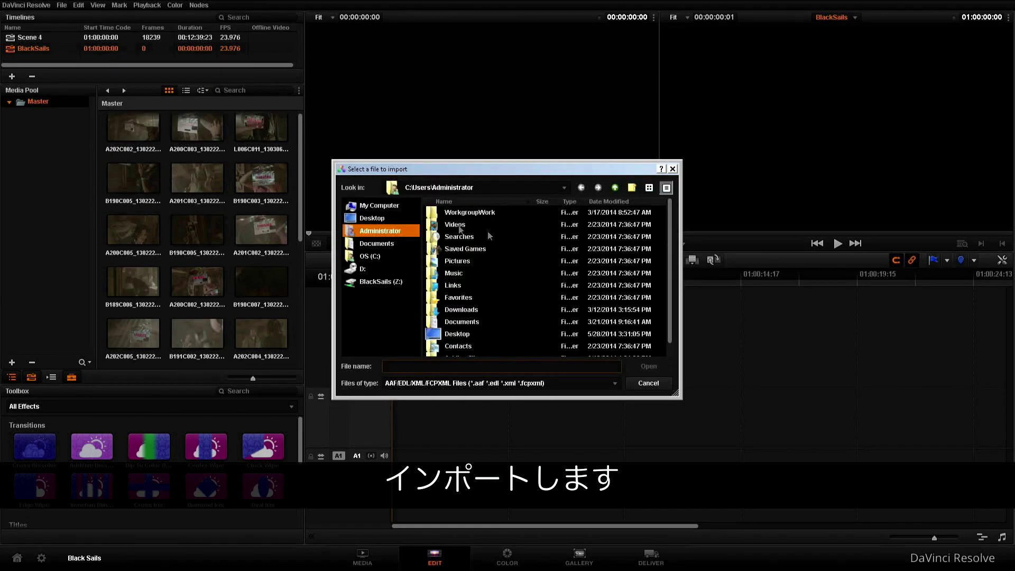
pyautogui.click(381, 281)
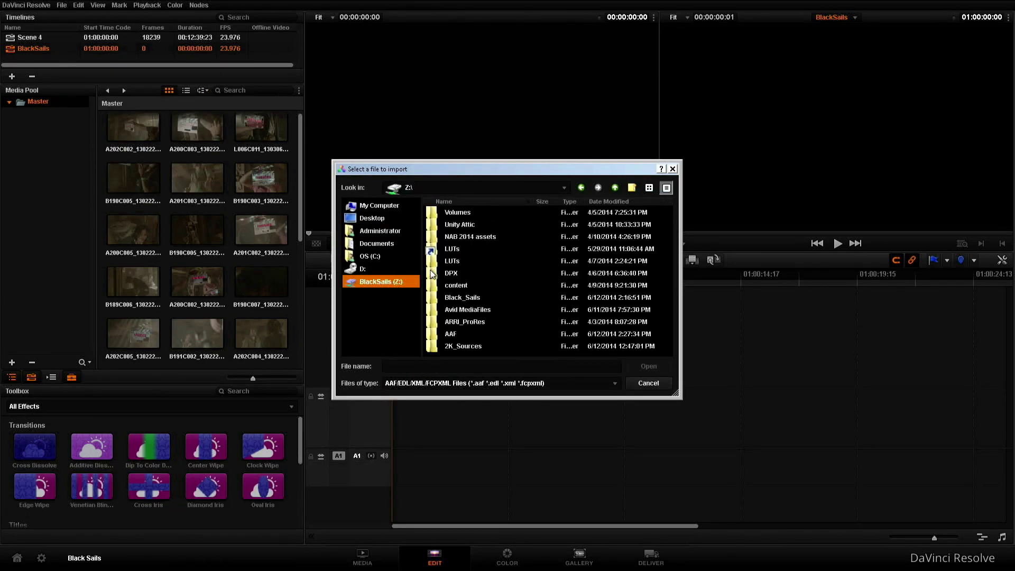
pyautogui.doubleClick(451, 333)
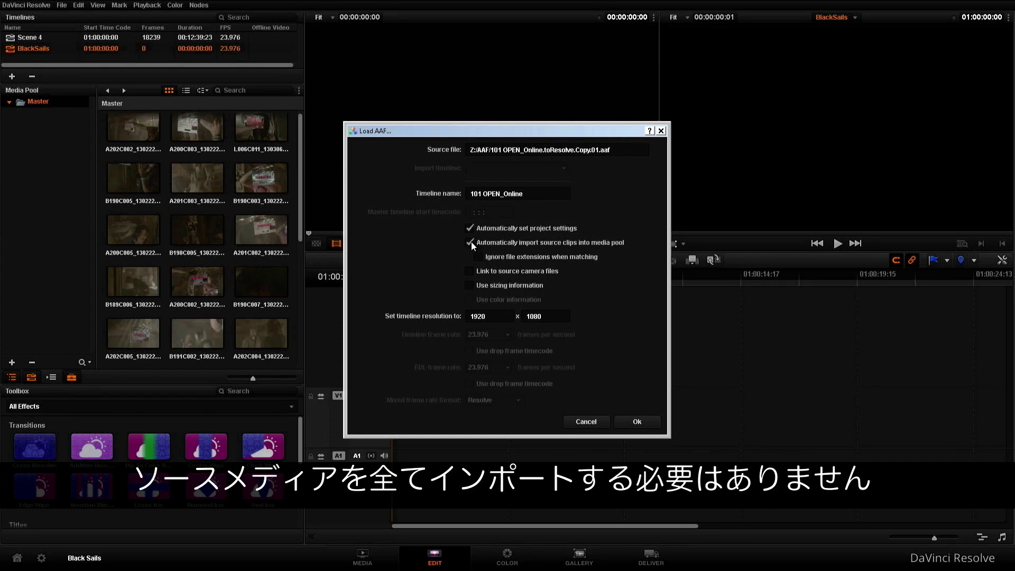
# Import 101 OPEN_Online.toResolve.Copy.01.aaf linked to source camera files, without adding clips to the media pool
pyautogui.click(469, 242)
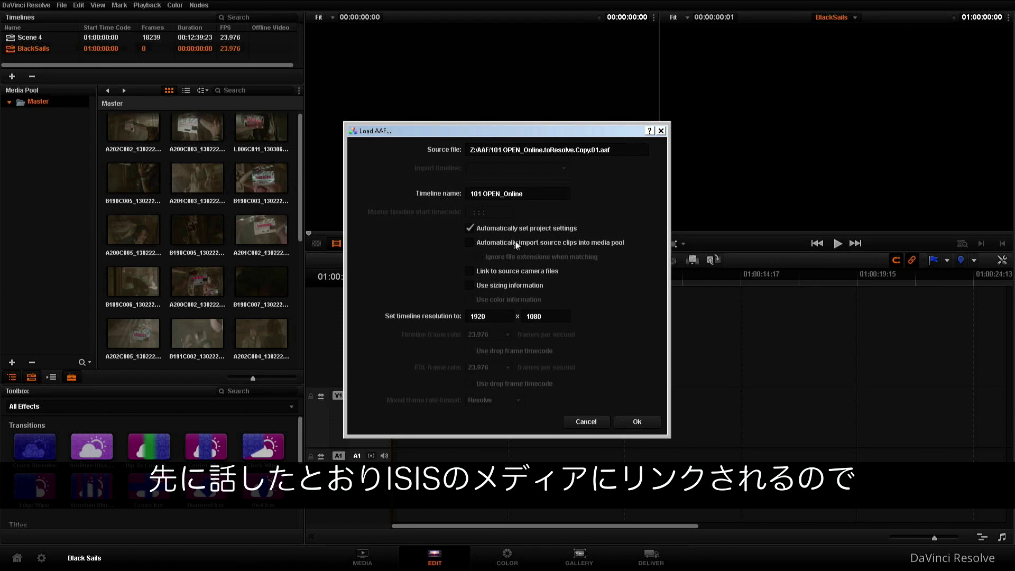
pyautogui.click(469, 270)
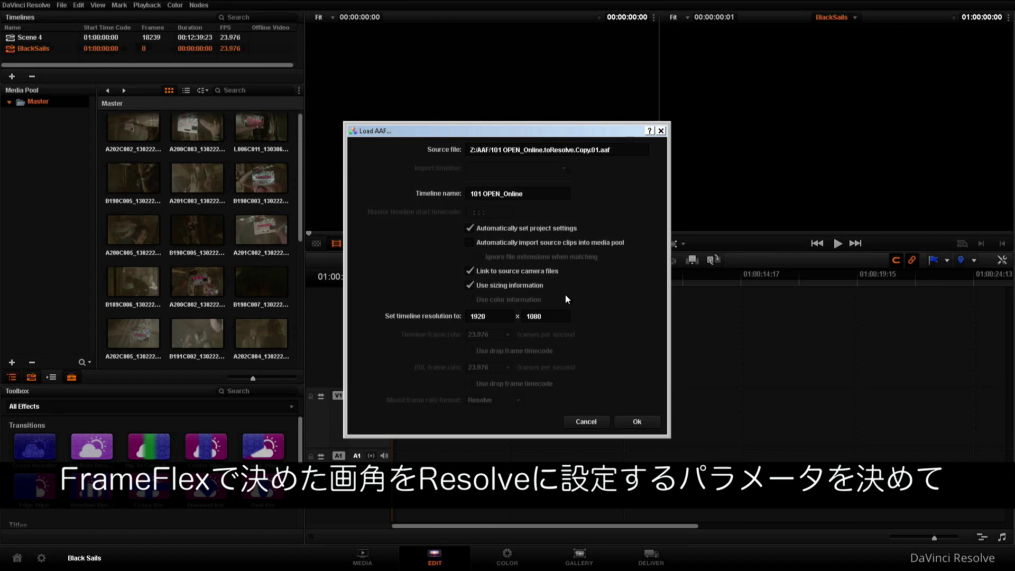
pyautogui.moveTo(652, 415)
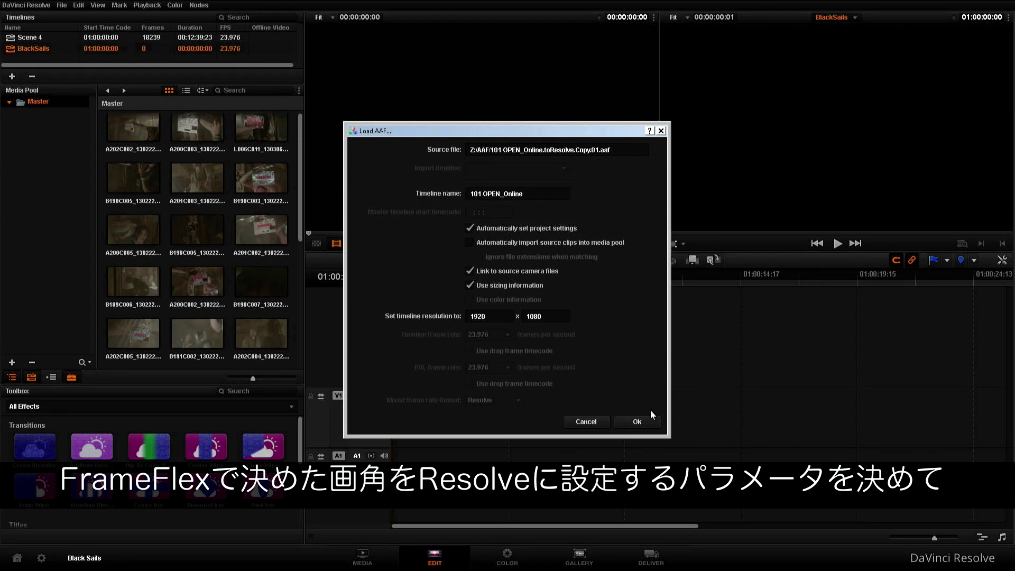
pyautogui.click(636, 421)
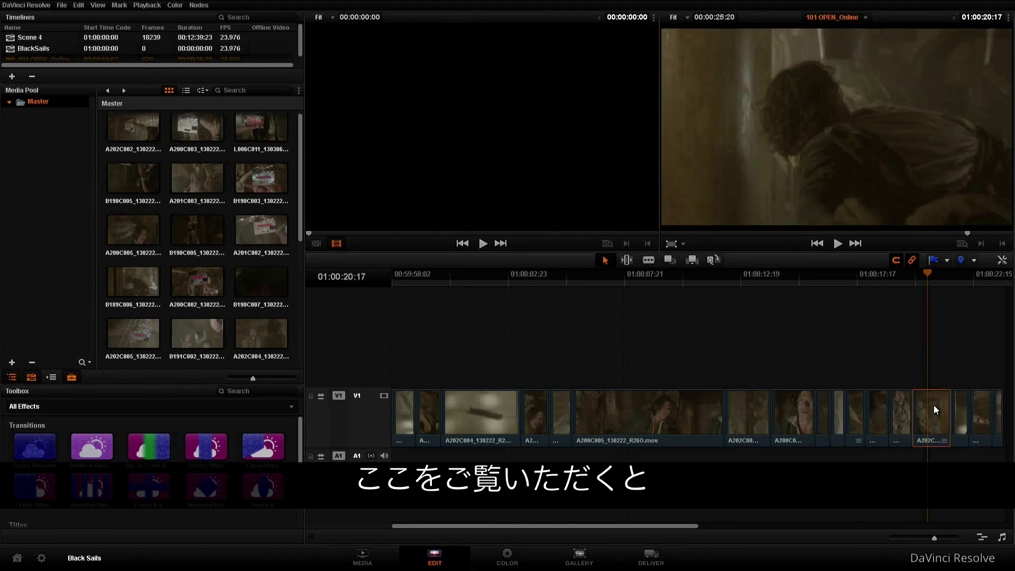
# Inspect a clip on the newly imported 101 OPEN_Online timeline
pyautogui.click(1001, 260)
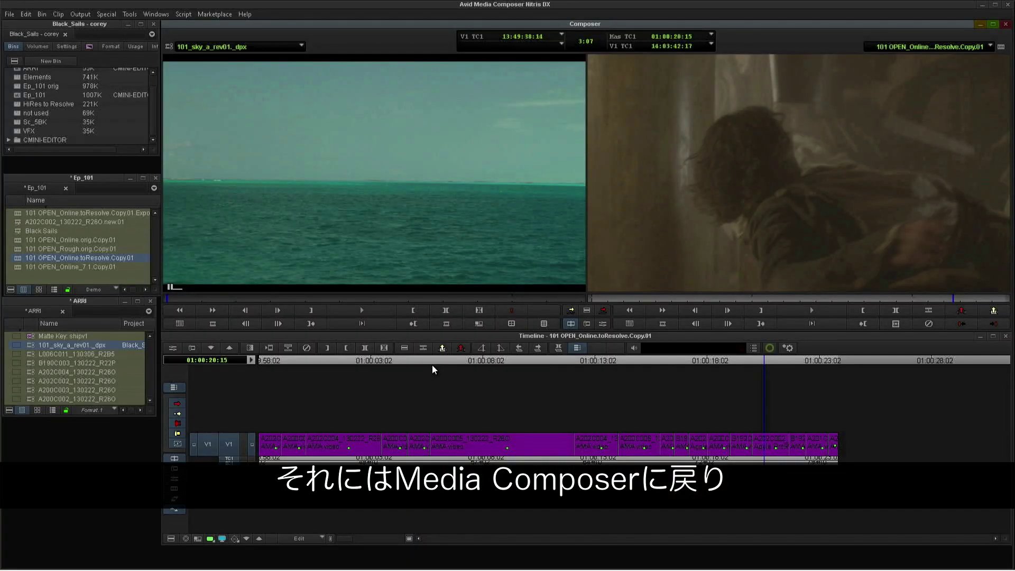
# Load 101 OPEN_Online_7.1.Copy.01 from the Ep_101 bin and bring up the Audio Mixer
pyautogui.click(79, 267)
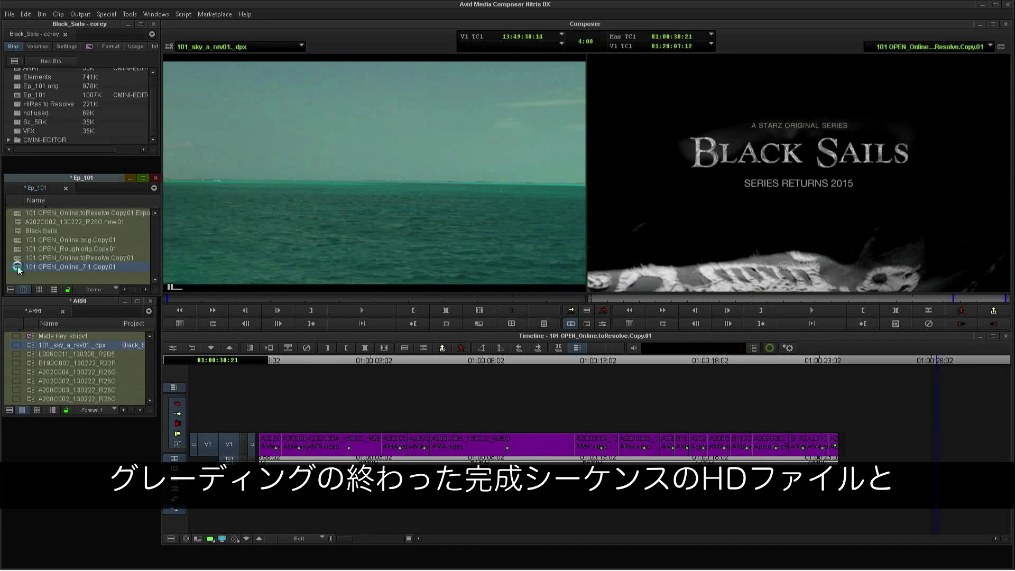
pyautogui.doubleClick(77, 266)
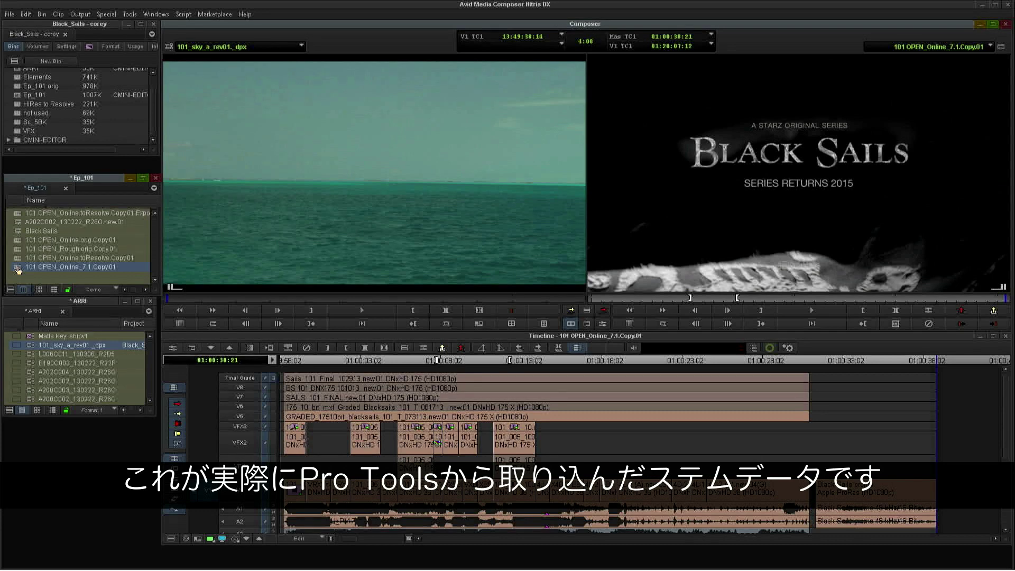
pyautogui.click(129, 14)
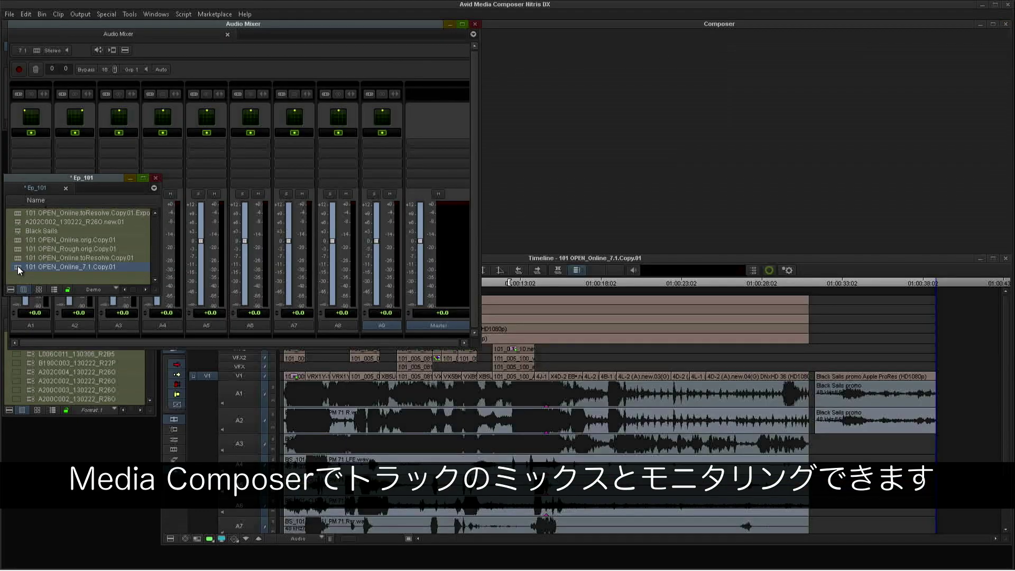